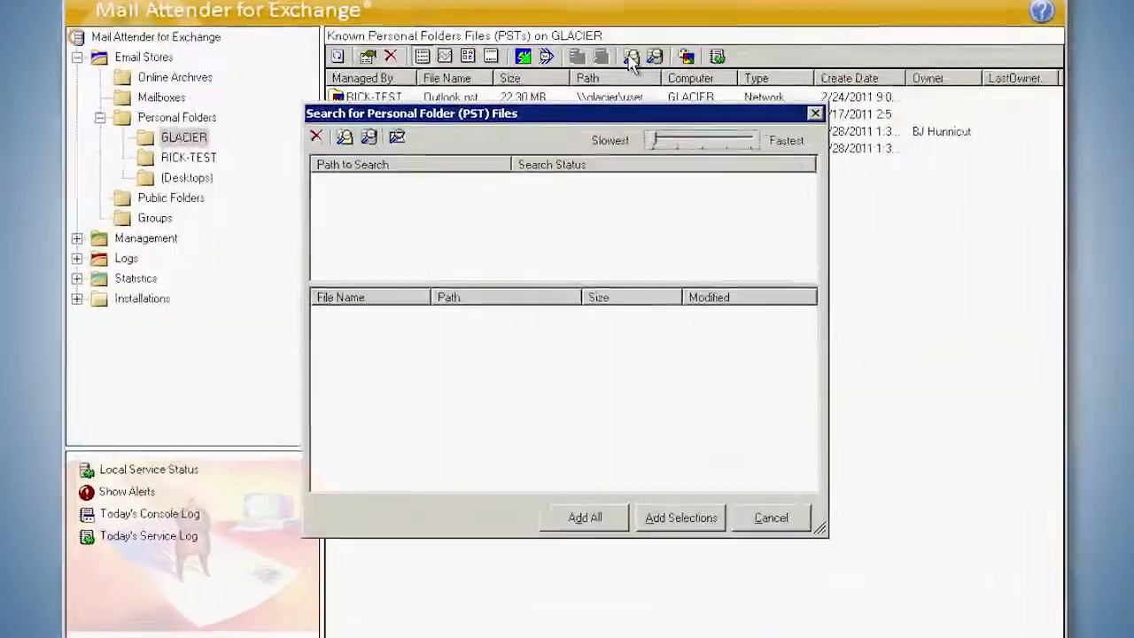
Choose a folder for the PST file search and add the selected mailboxes to the stores.
click(344, 137)
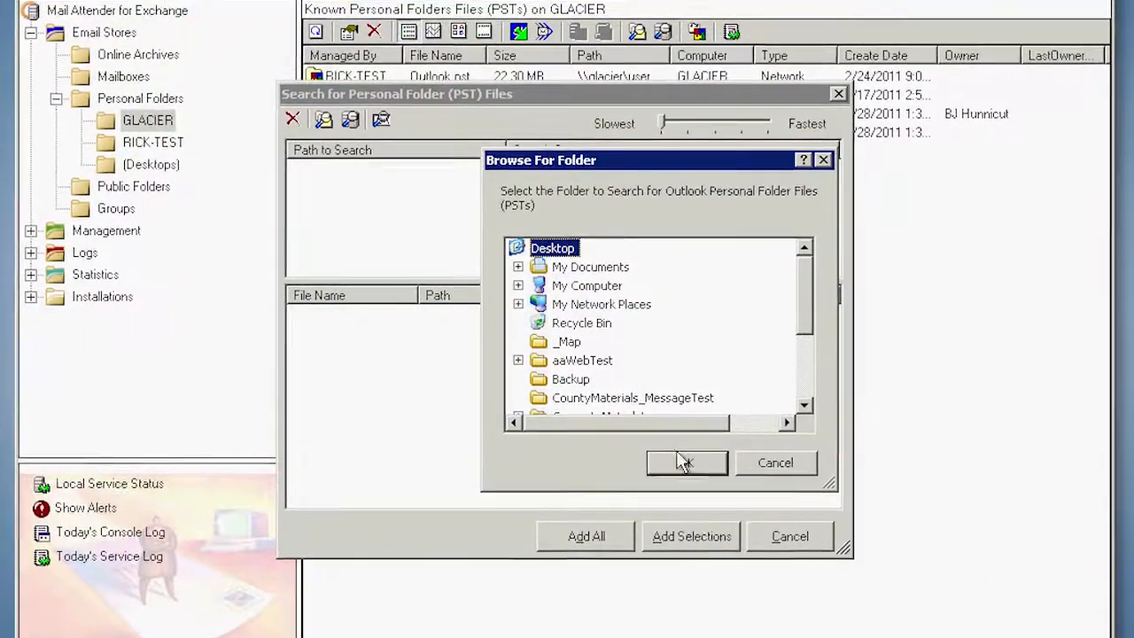
click(687, 463)
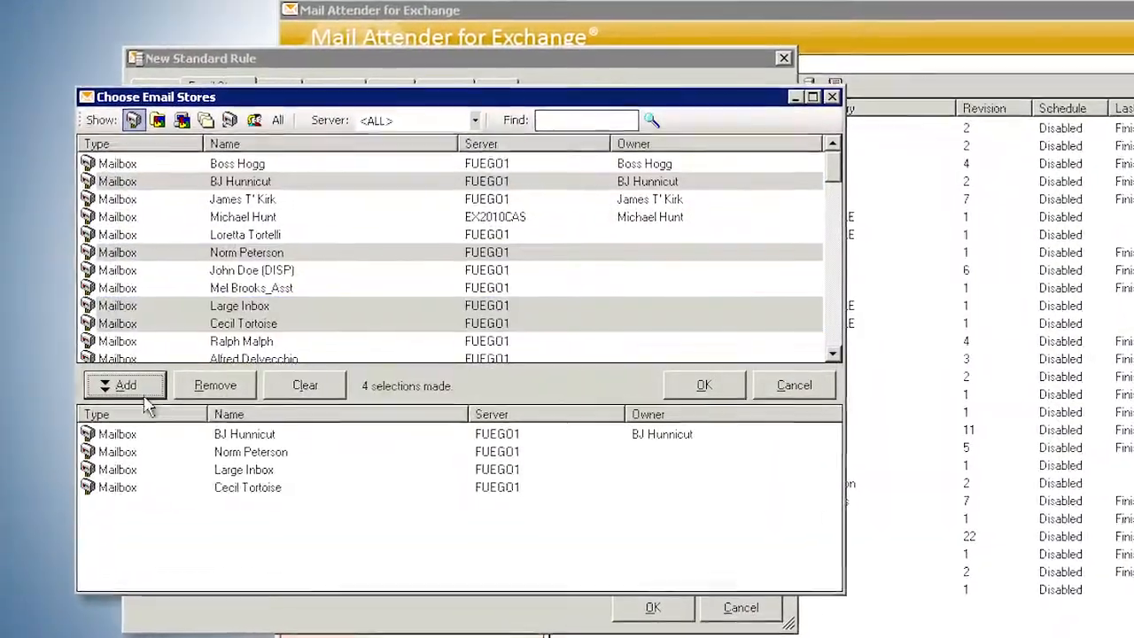
click(704, 385)
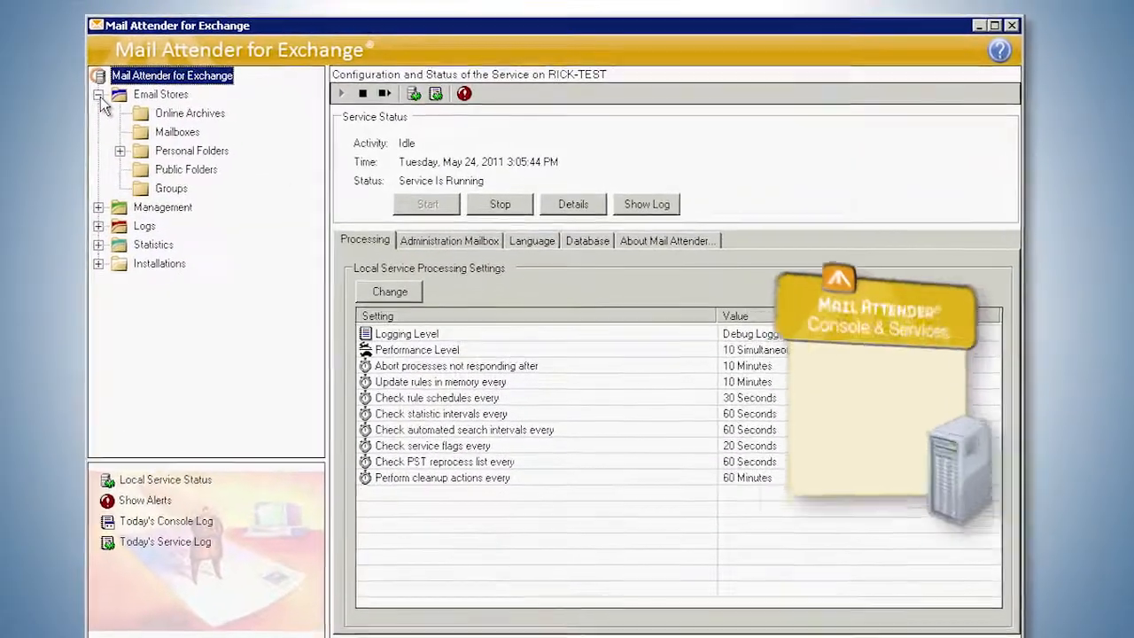
Select the second PST file found on GLACIER, then tick SHERPA as a computer to search.
click(190, 113)
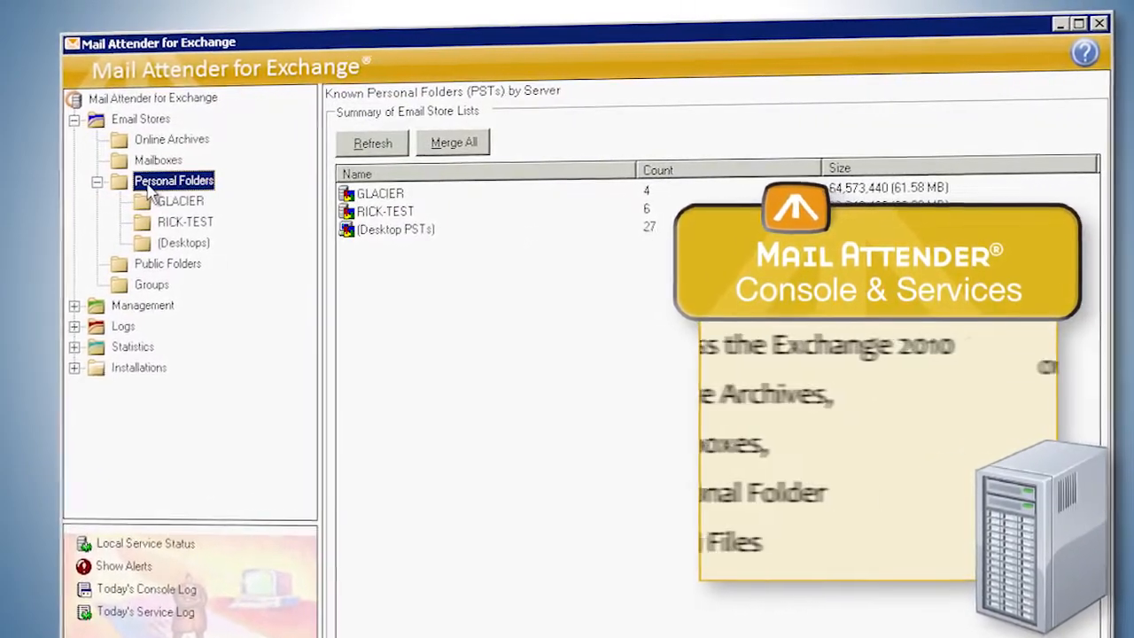
click(180, 201)
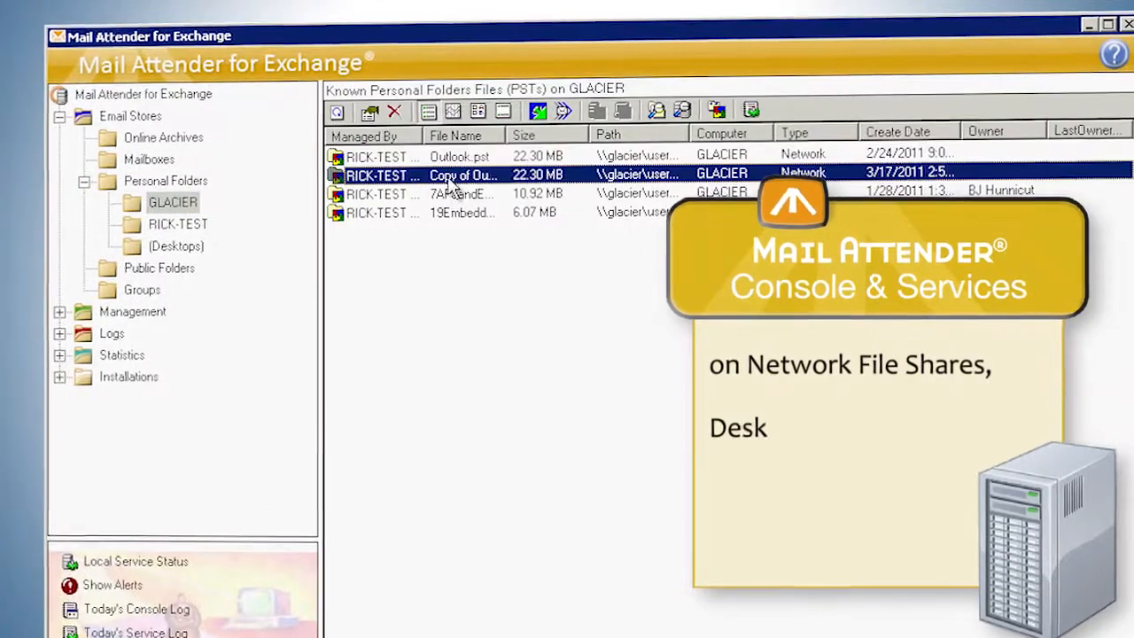
click(159, 271)
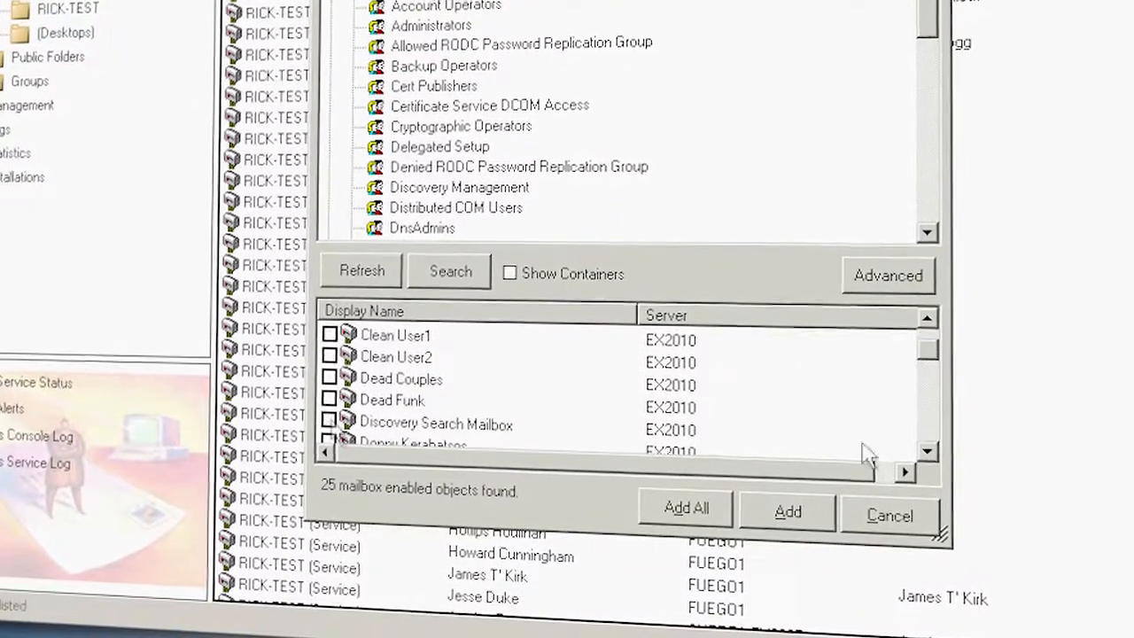
click(330, 420)
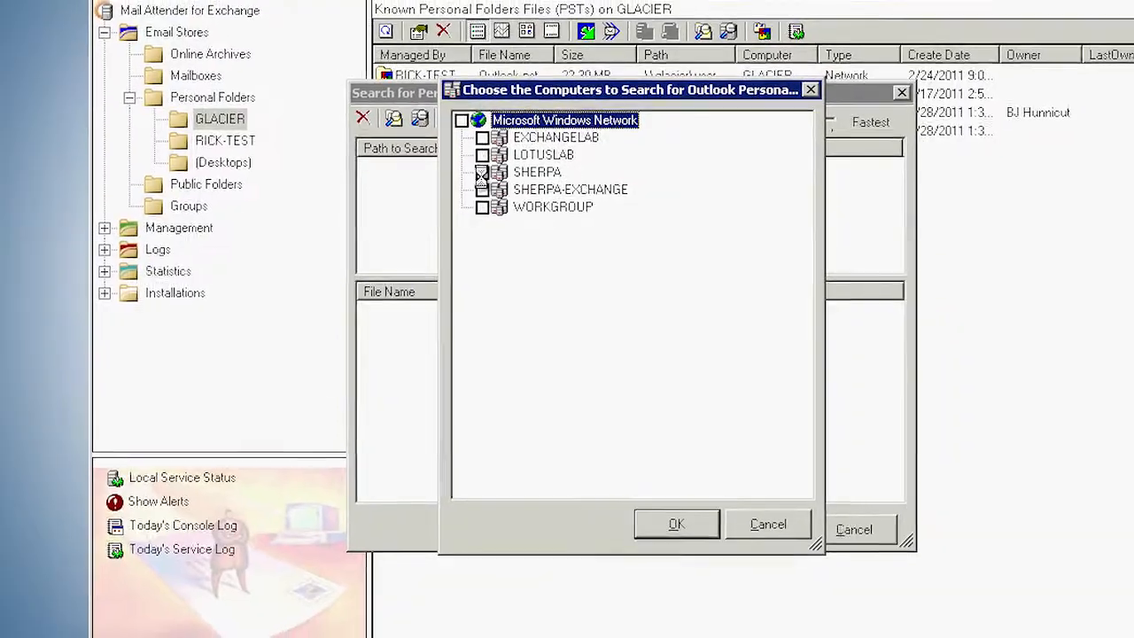
click(676, 524)
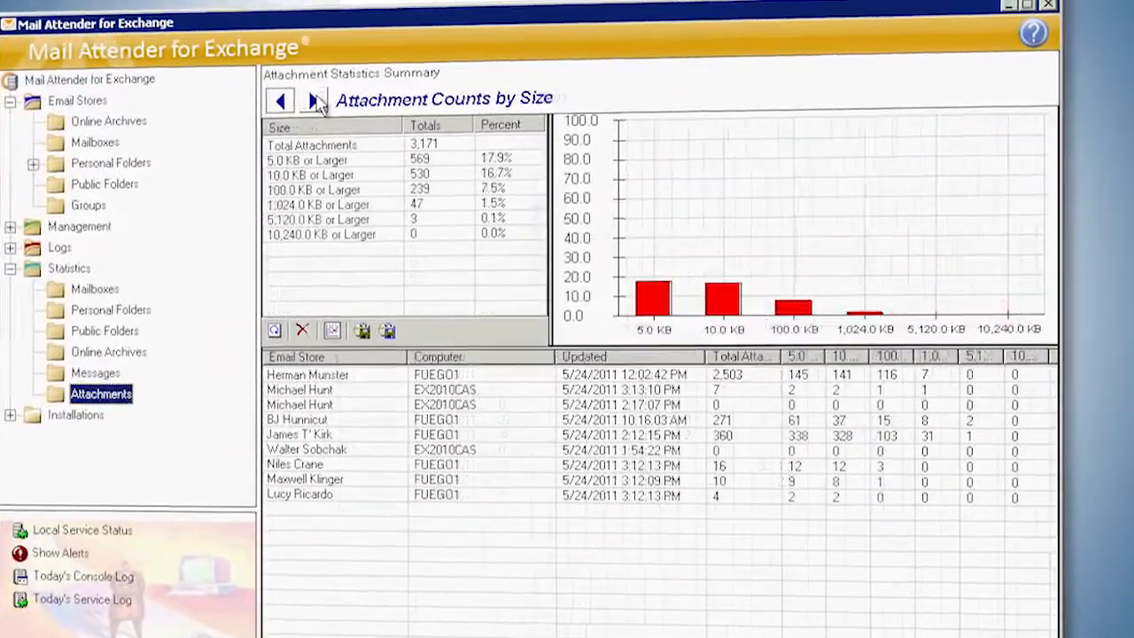
Advance to the next attachment statistics chart.
click(316, 100)
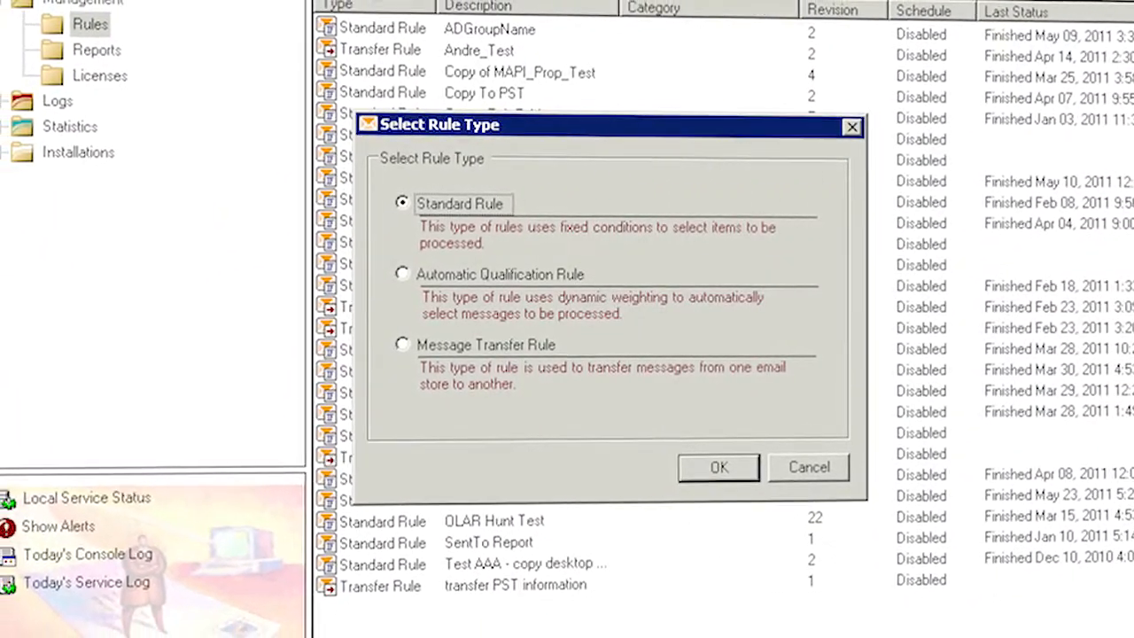
Create a standard rule named 'retention' and add the four selected mailboxes as its email stores.
click(718, 467)
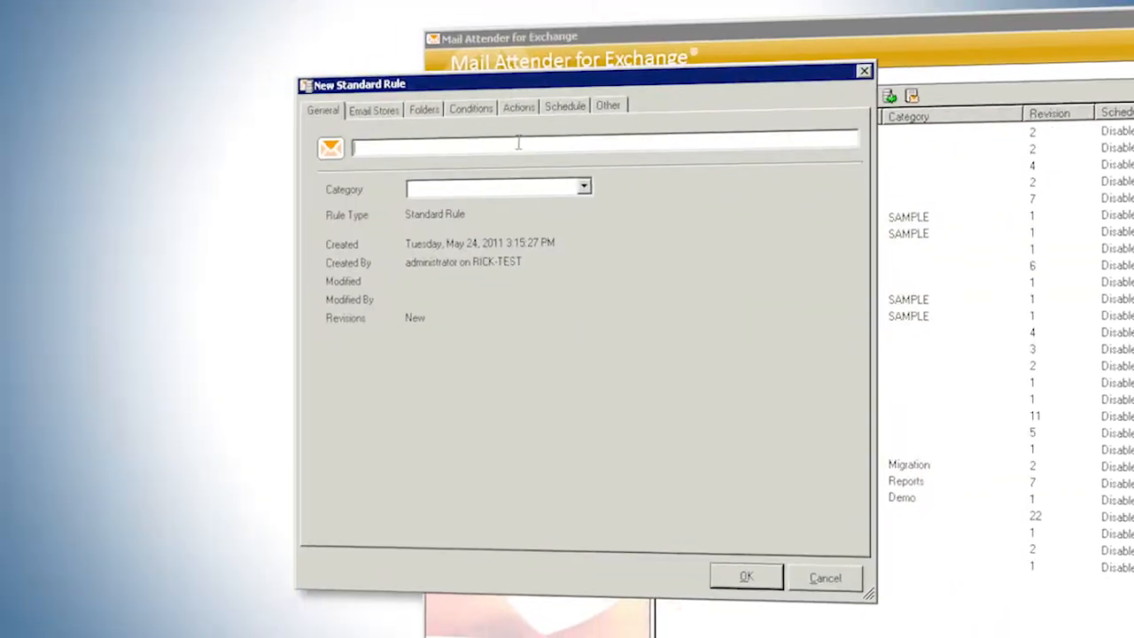
text(retention)
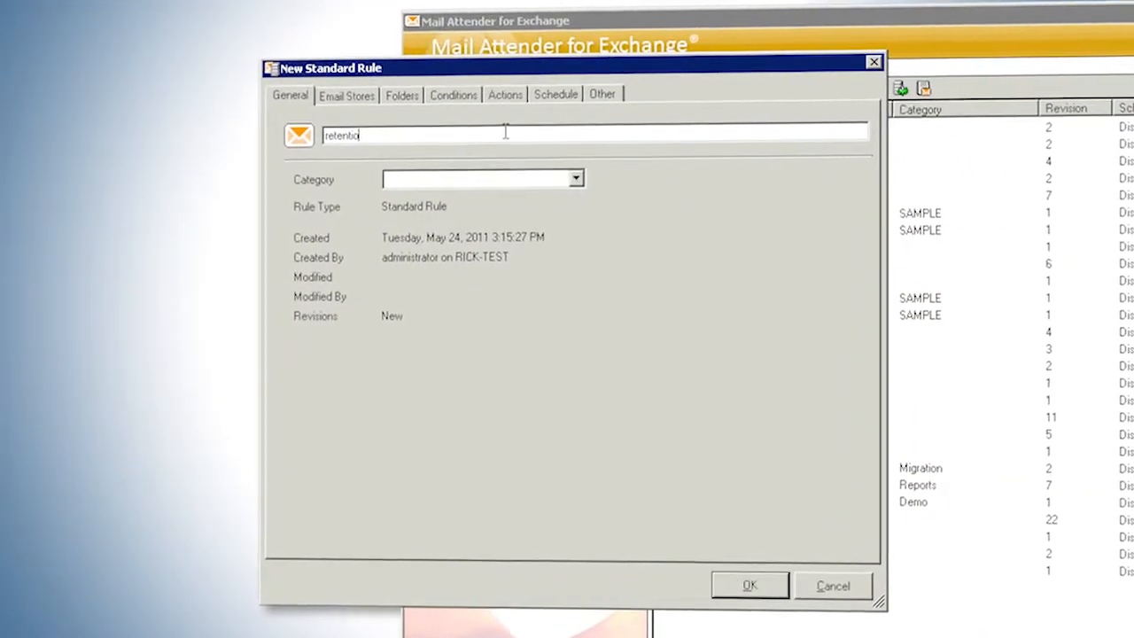
click(347, 95)
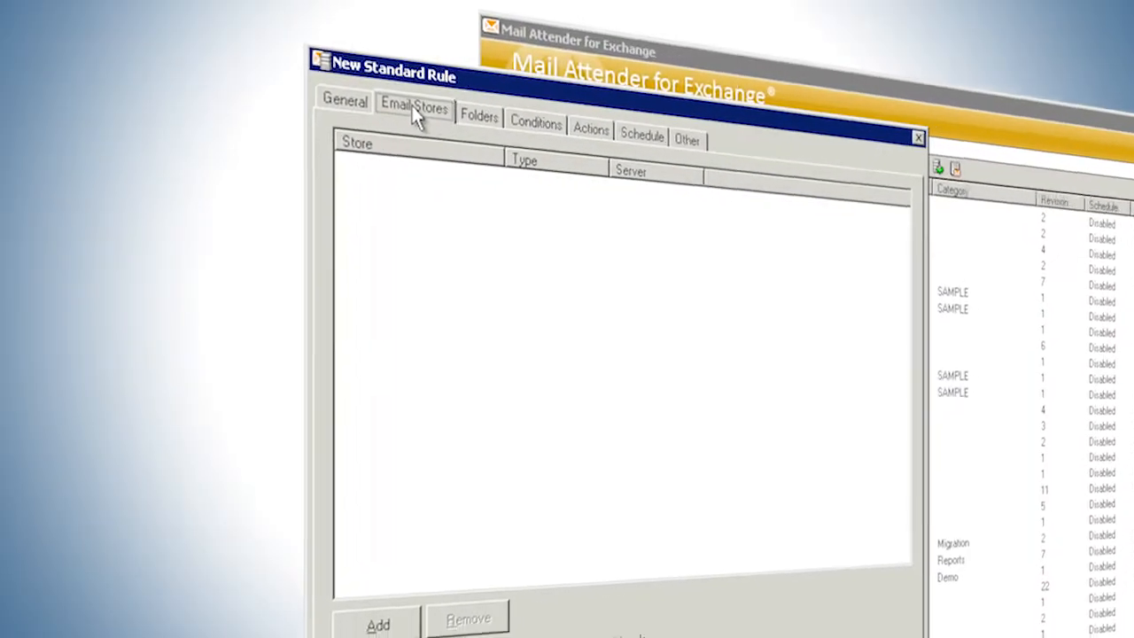
click(377, 623)
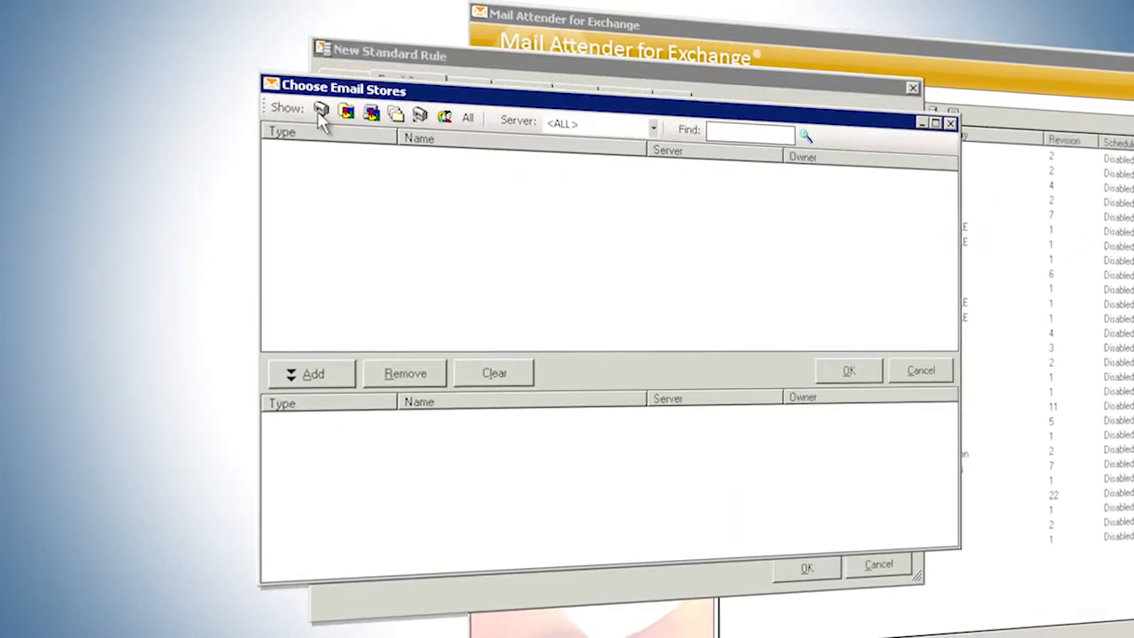
click(321, 111)
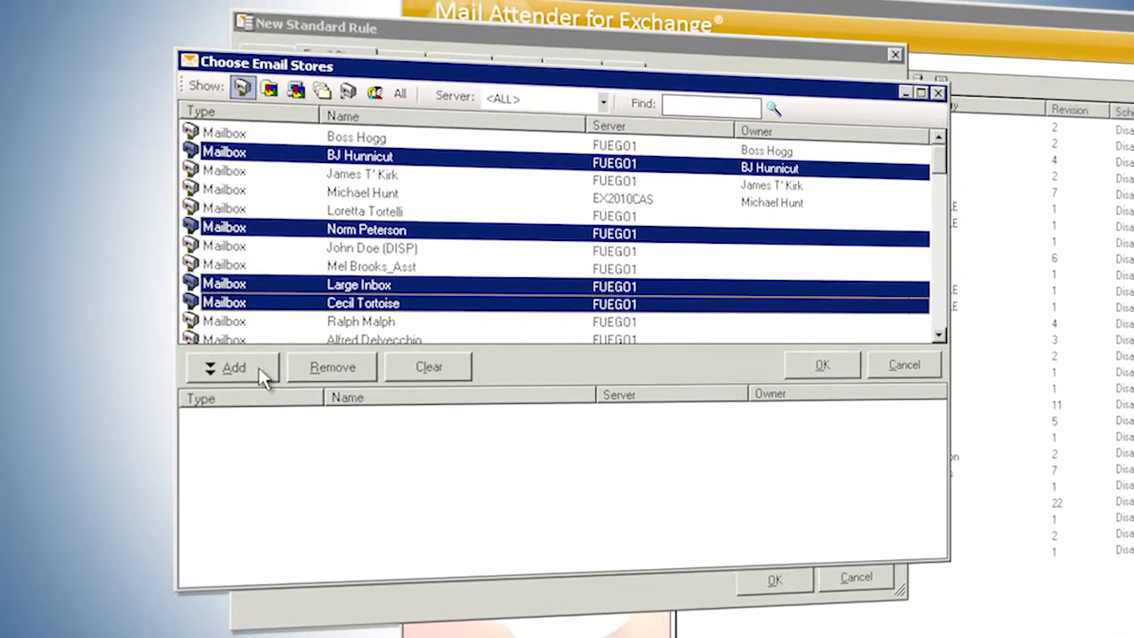
click(820, 364)
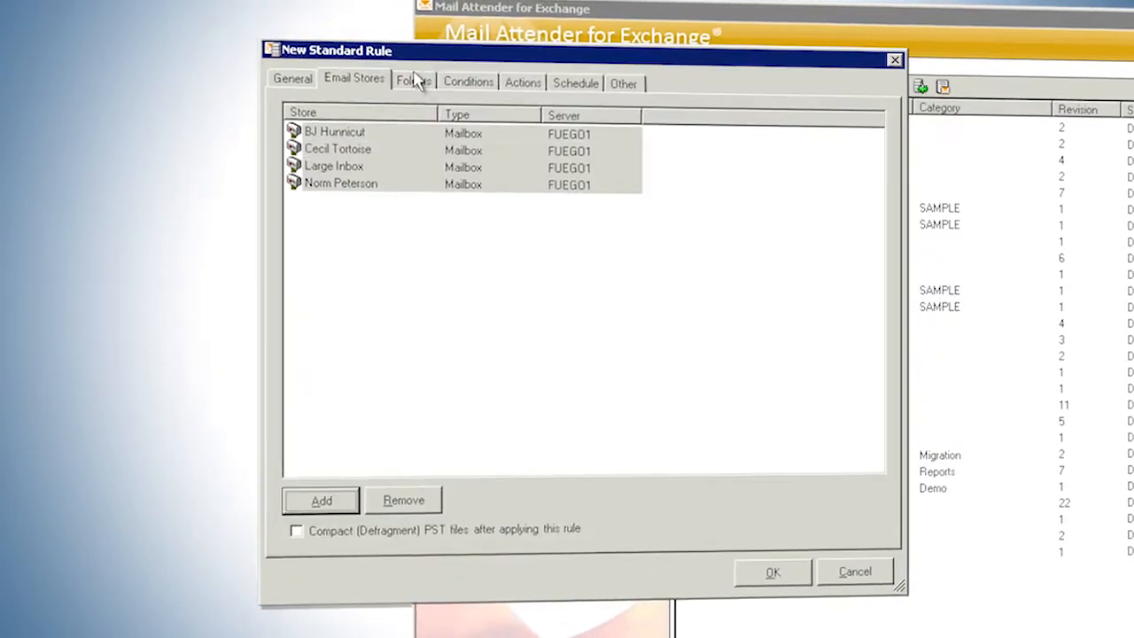
Add a new condition to the retention rule, then start another new rule.
click(468, 83)
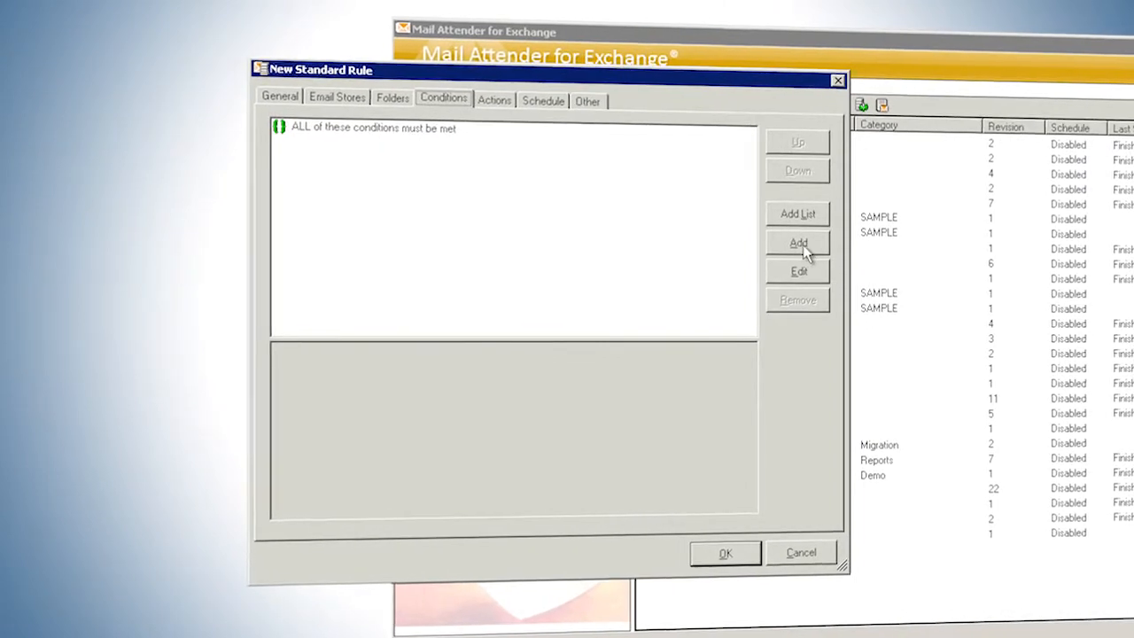
click(796, 244)
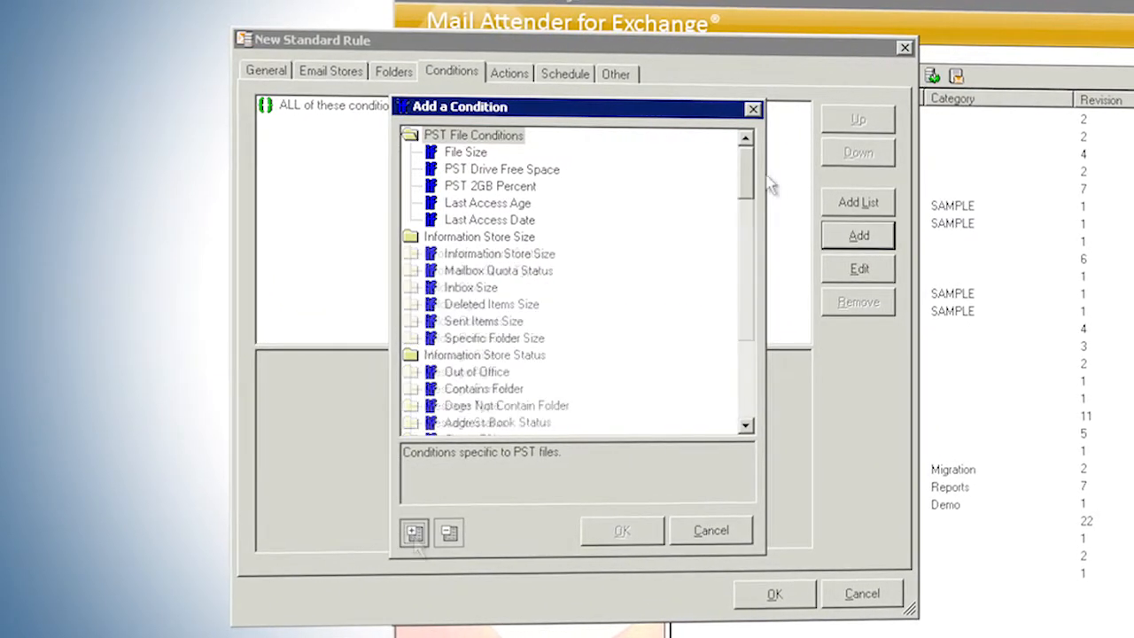
scroll(down, 3)
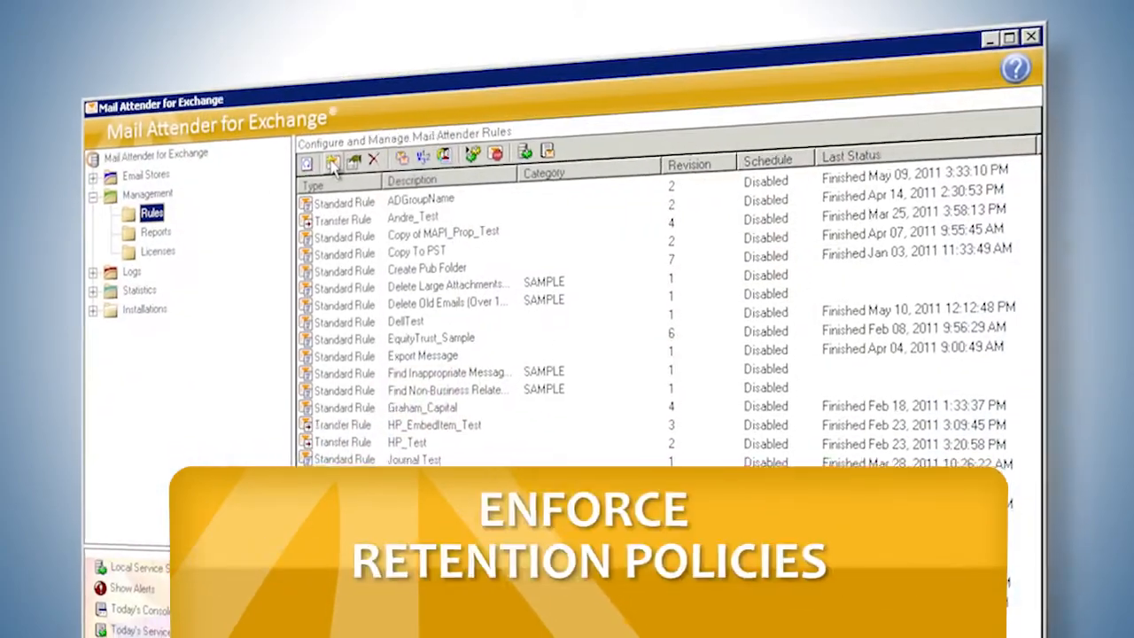
click(332, 165)
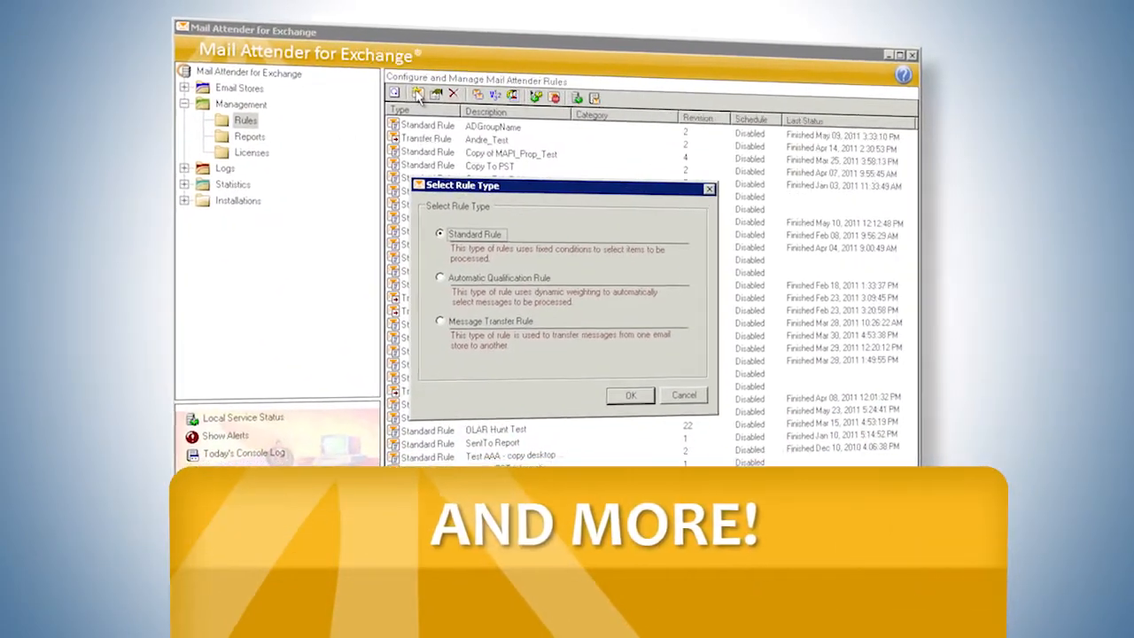